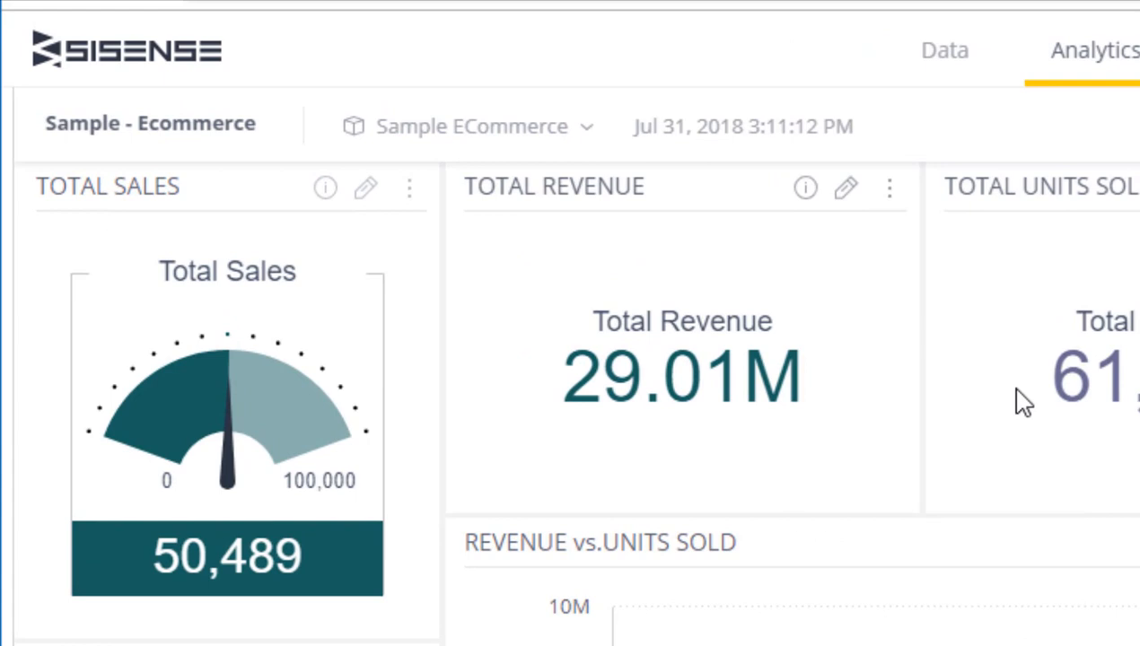
pyautogui.moveTo(120, 350)
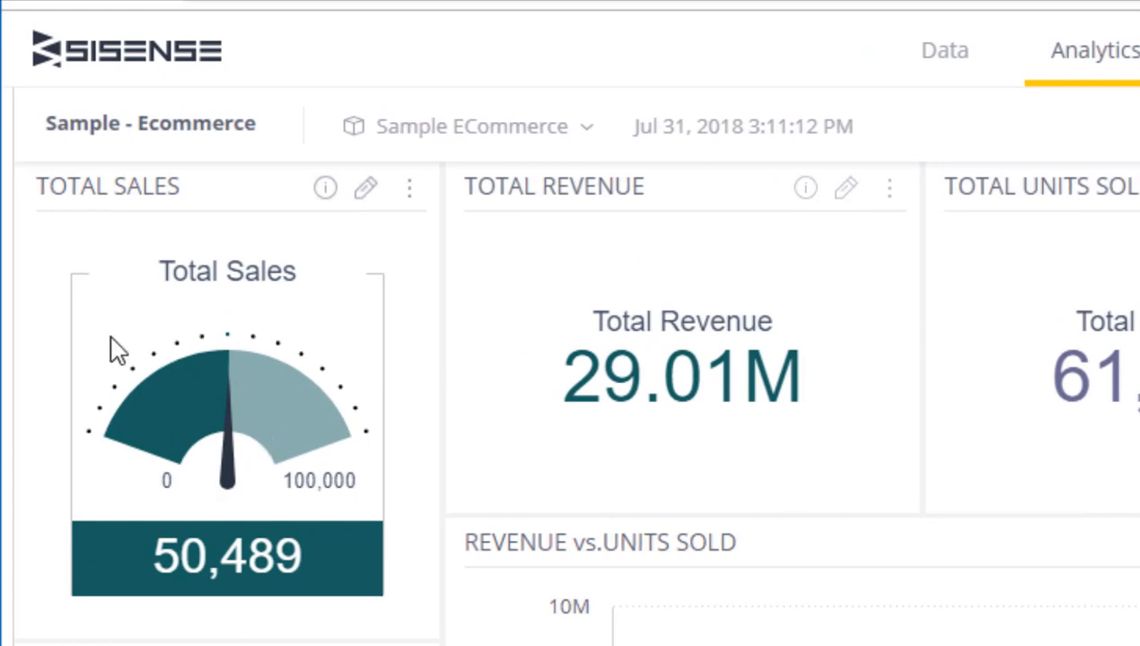
pyautogui.moveTo(187, 496)
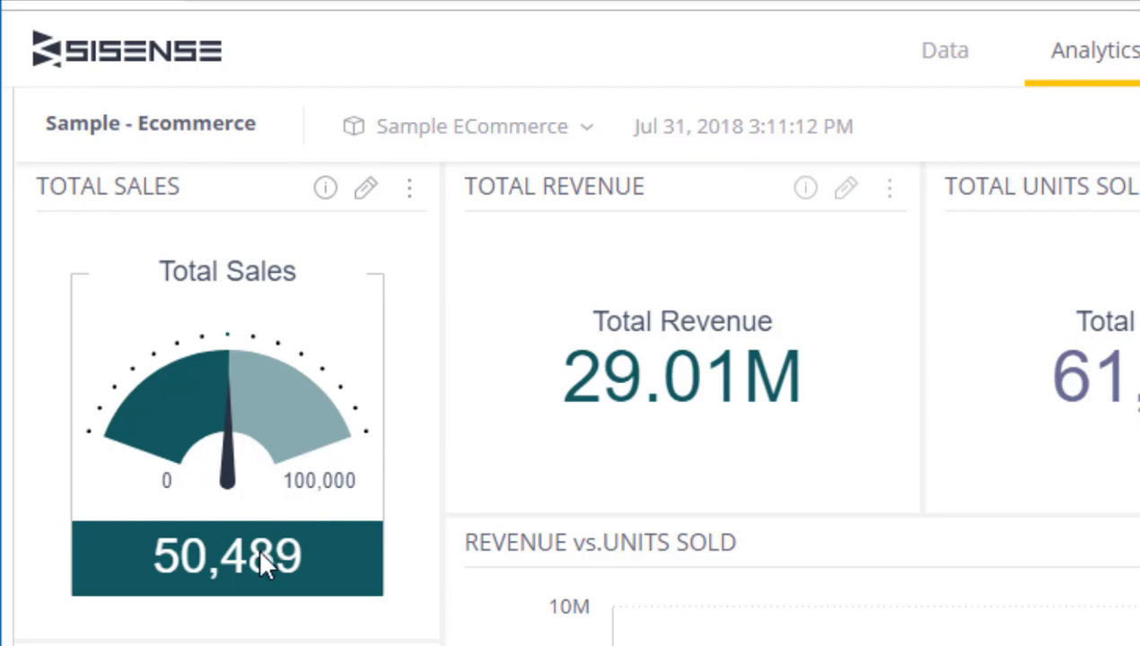
pyautogui.moveTo(673, 386)
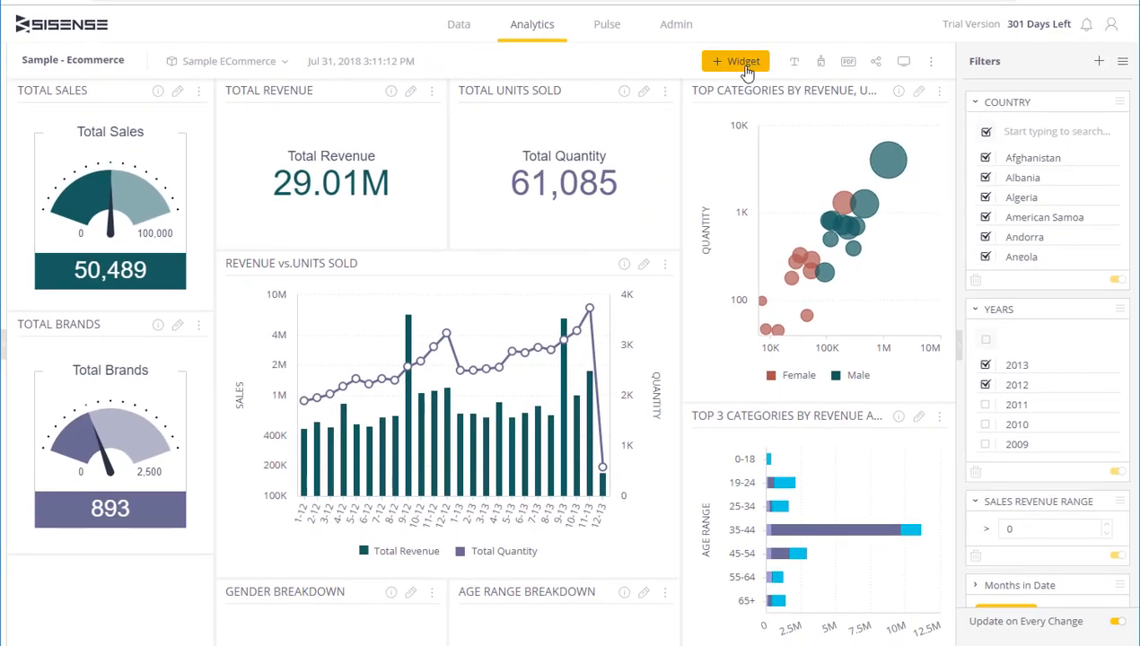
# Step: Create a widget with Cost as the main value and Revenue as the secondary value
pyautogui.click(736, 61)
pyautogui.write('co')
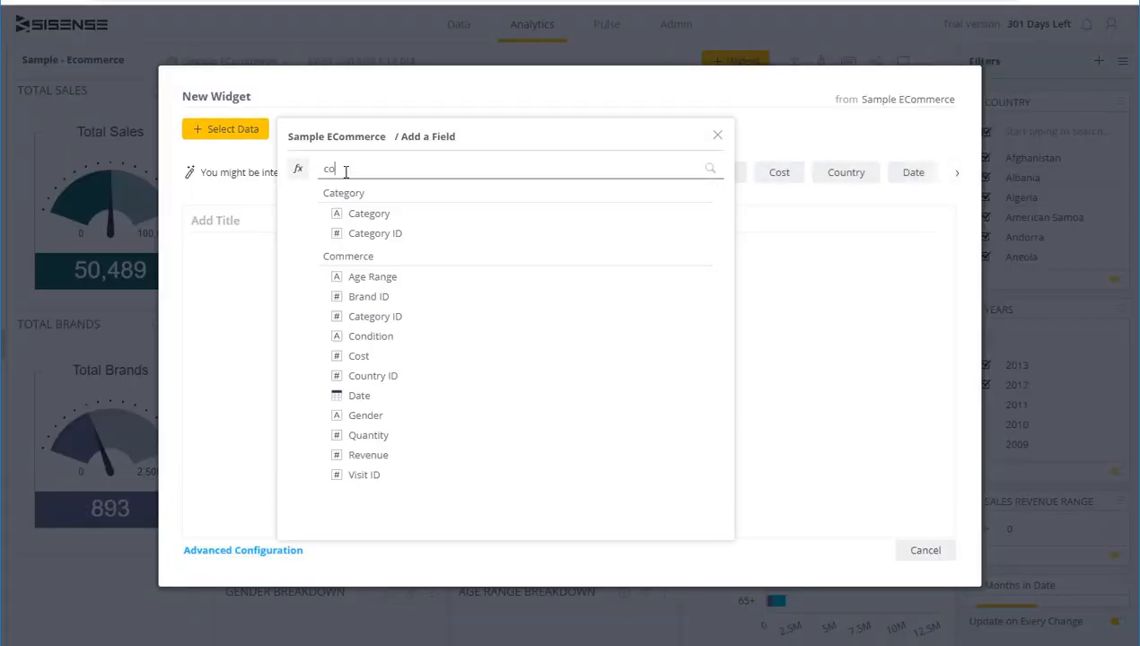
pyautogui.click(358, 356)
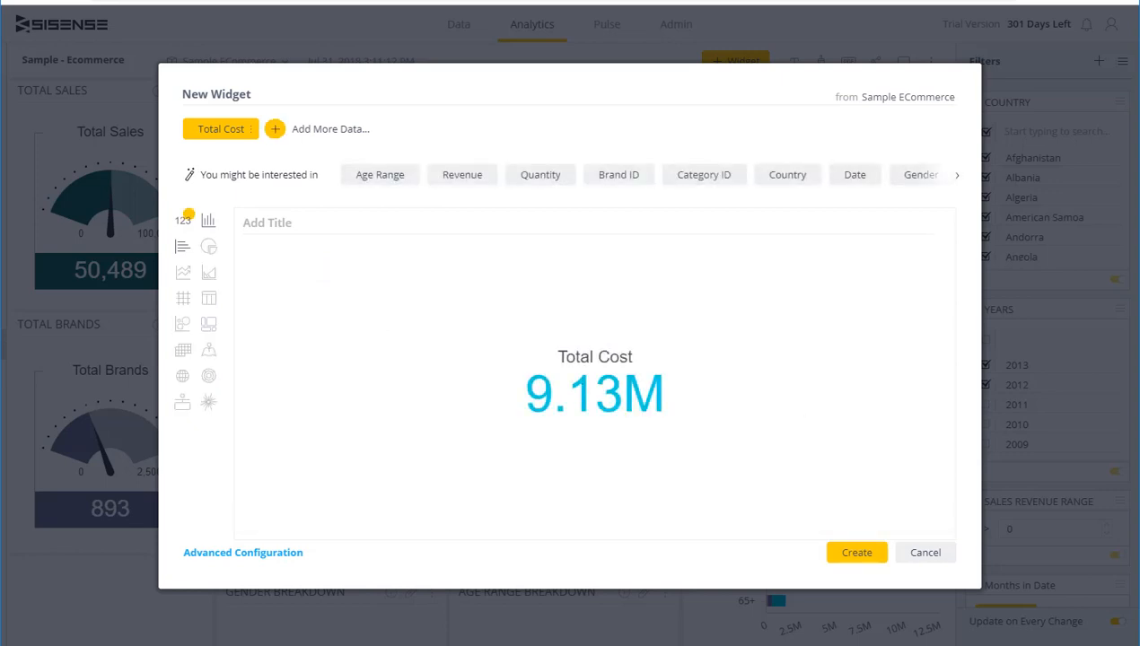
pyautogui.moveTo(195, 223)
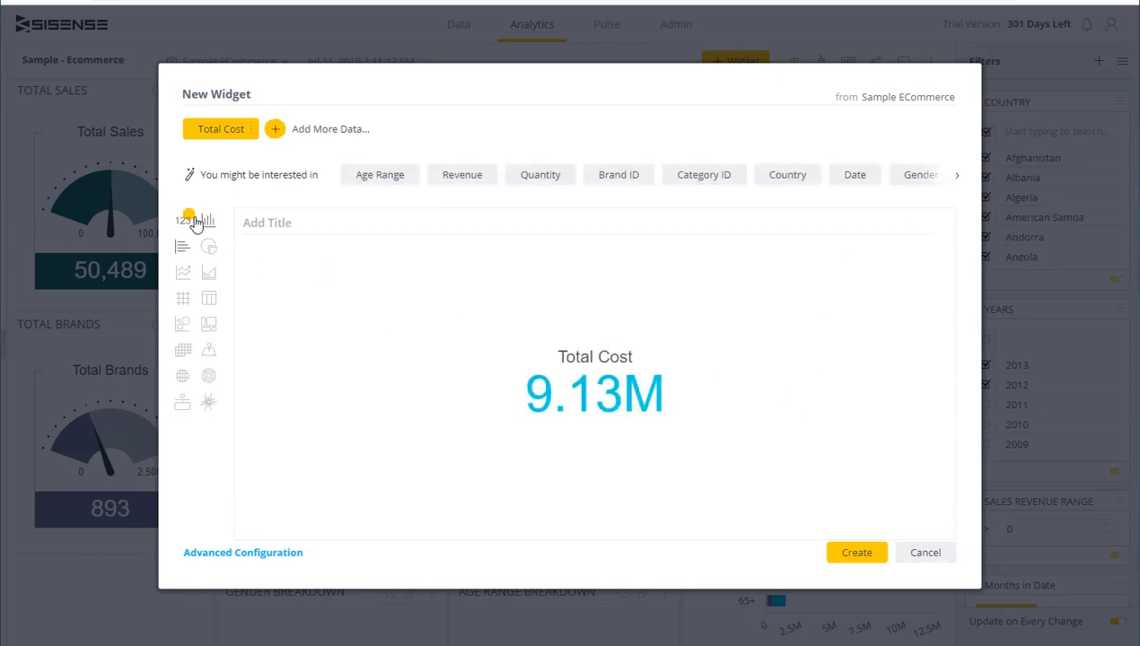
pyautogui.moveTo(366, 326)
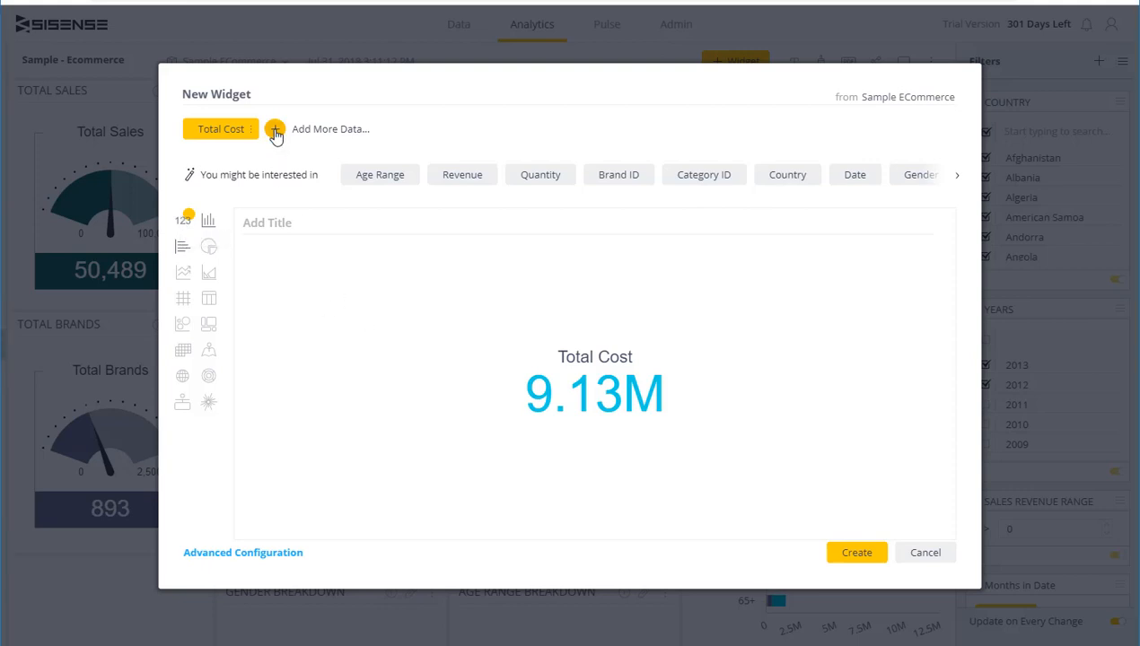
pyautogui.click(276, 129)
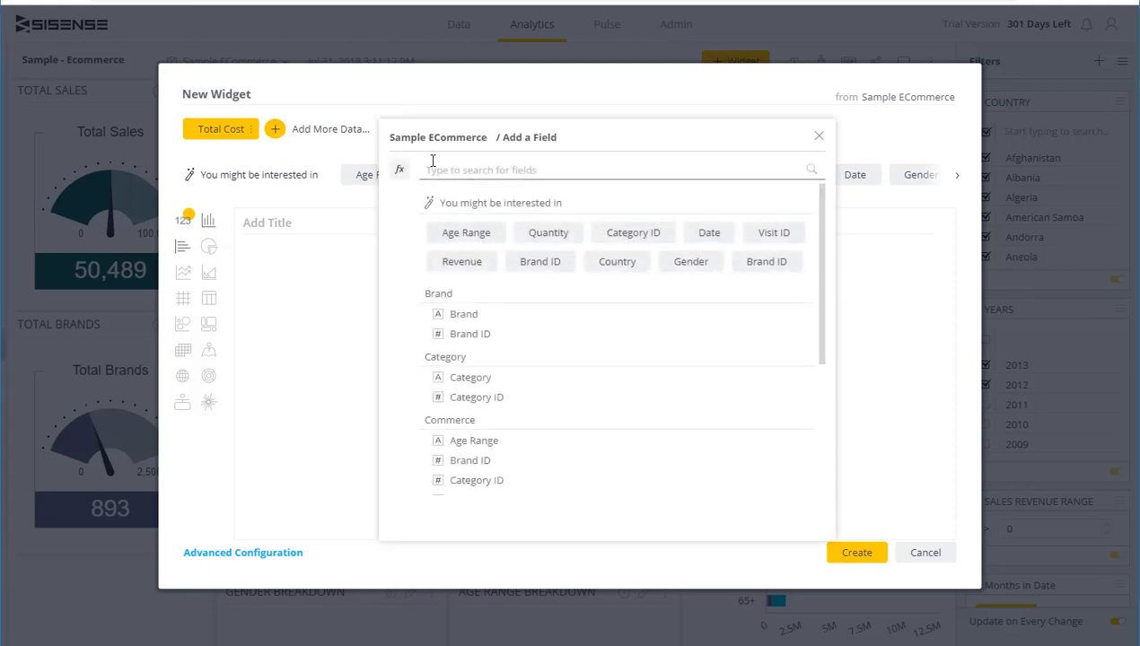
pyautogui.write('re')
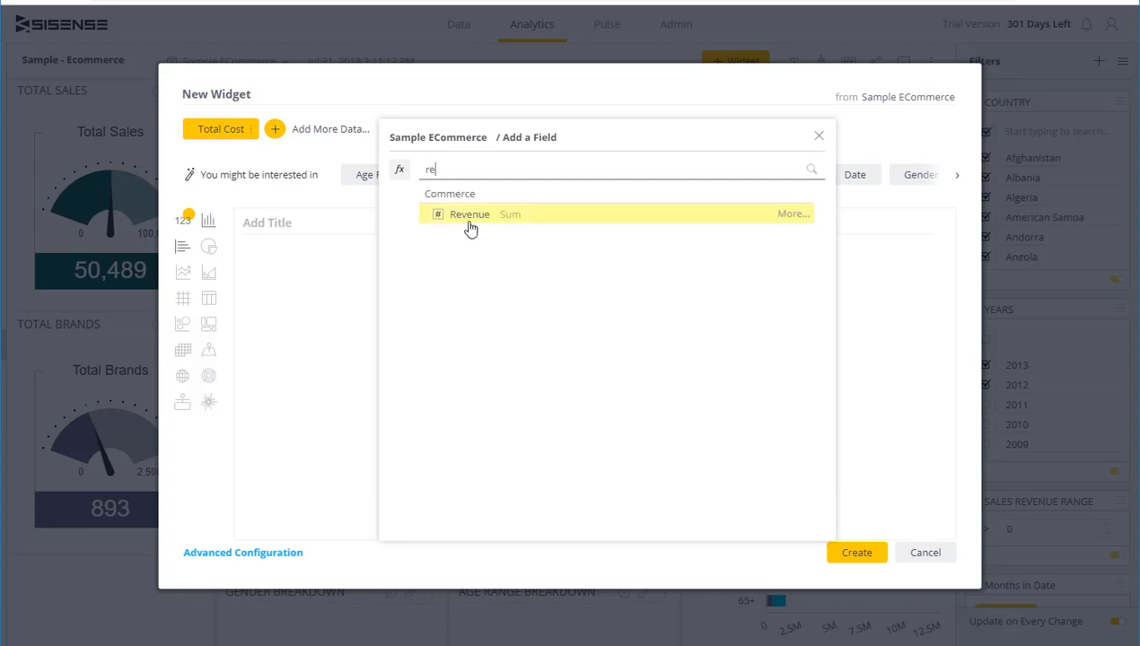
pyautogui.click(470, 214)
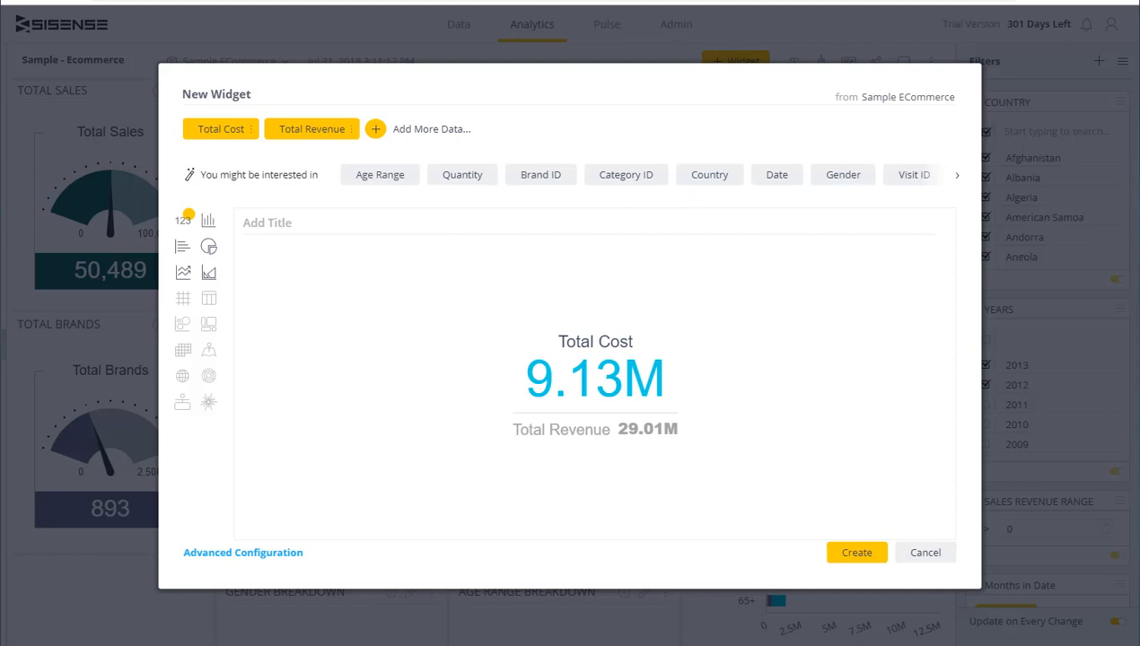
pyautogui.moveTo(932, 410)
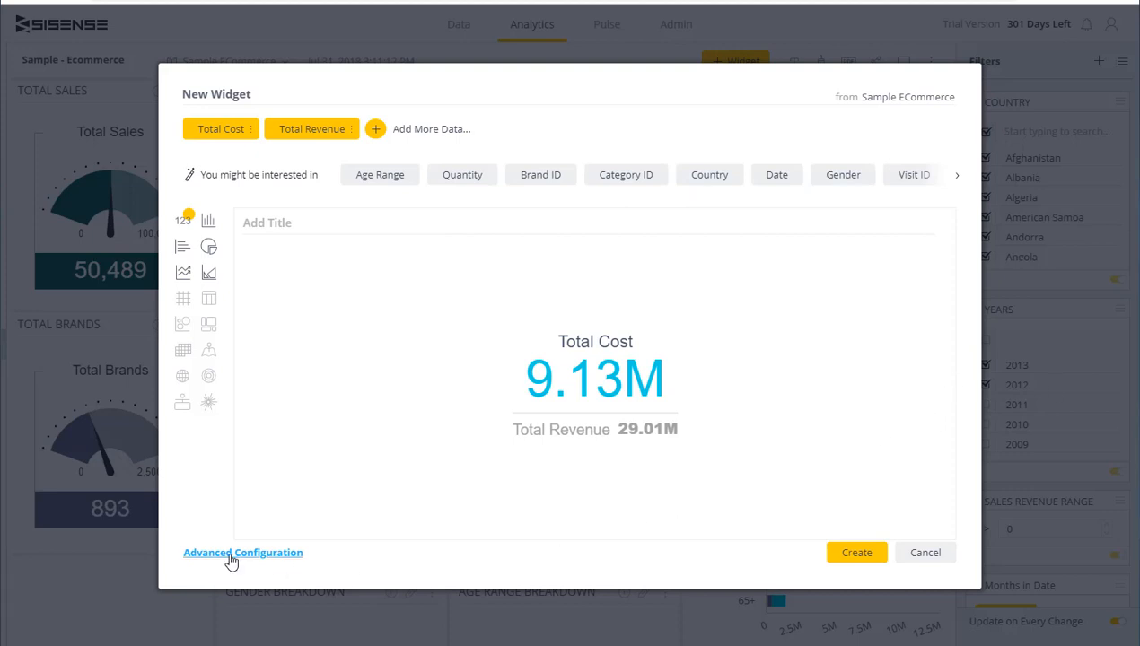
# Step: Open the widget in Advanced Configuration and set the indicator type to Gauge with ticks shown
pyautogui.click(242, 552)
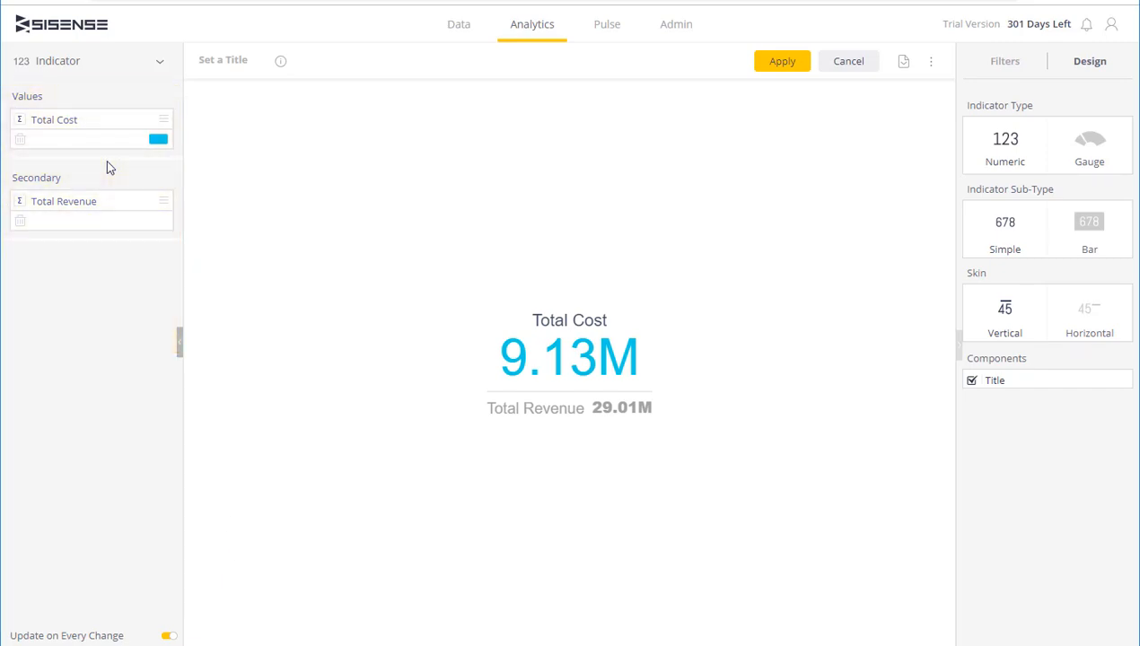
pyautogui.moveTo(109, 201)
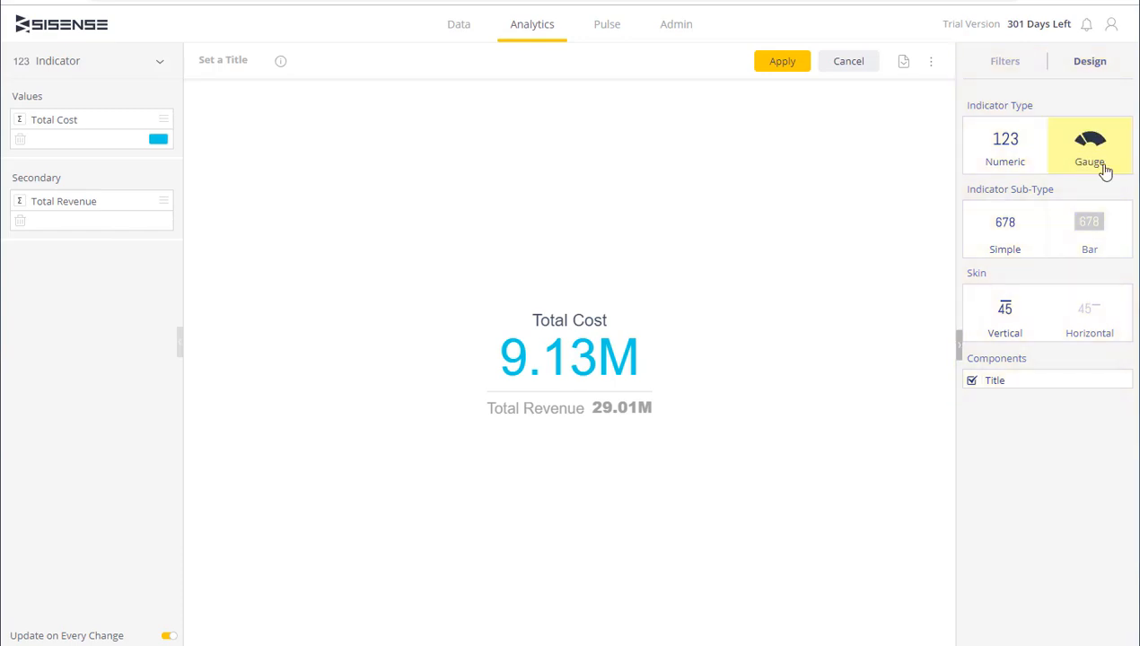
pyautogui.click(1090, 146)
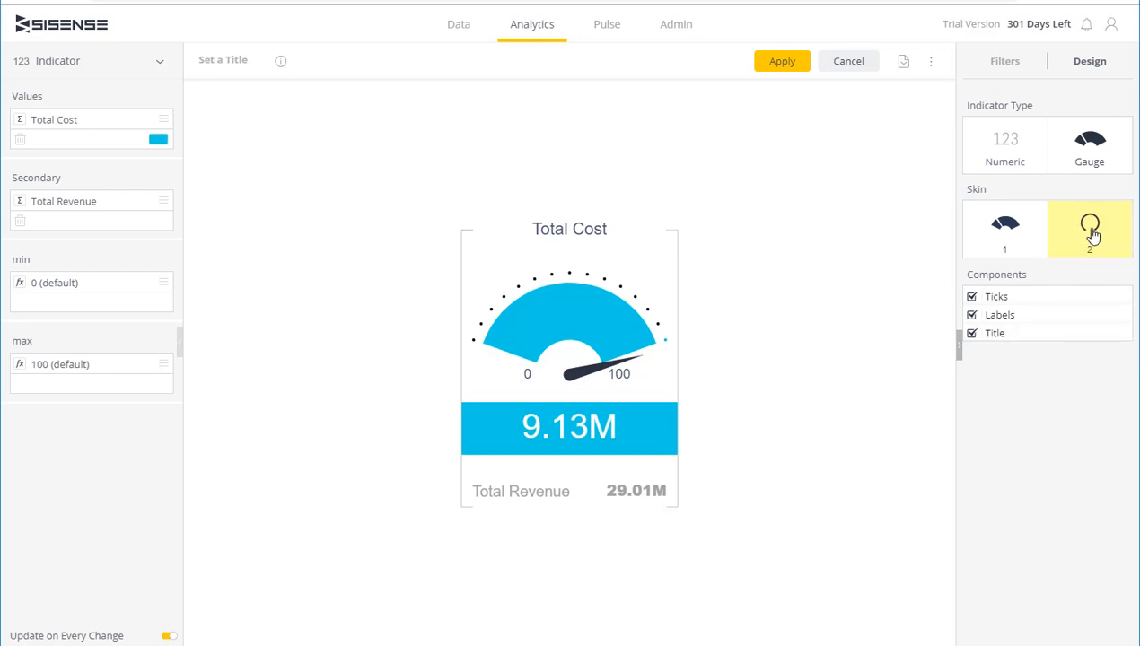
pyautogui.click(1004, 229)
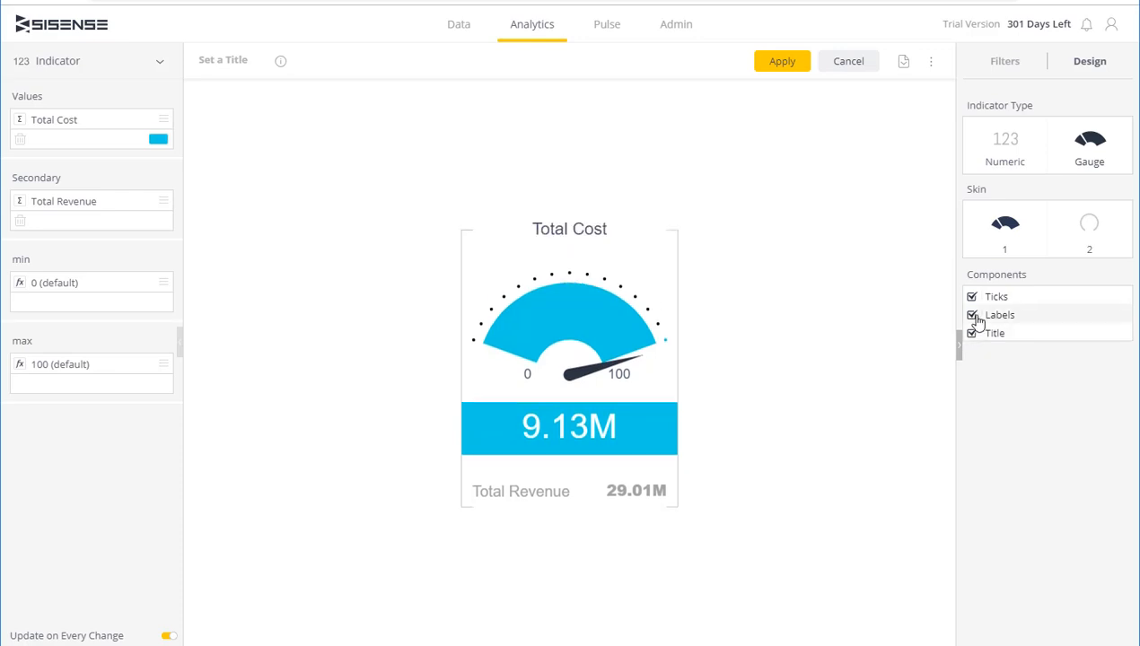
pyautogui.click(972, 296)
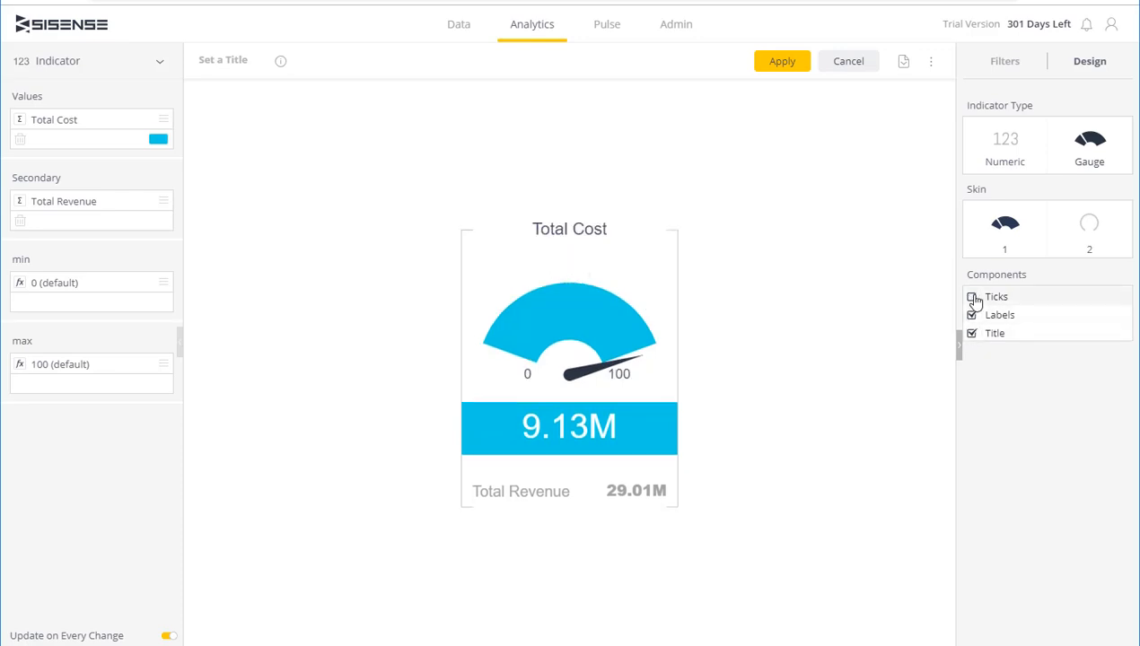
pyautogui.click(973, 296)
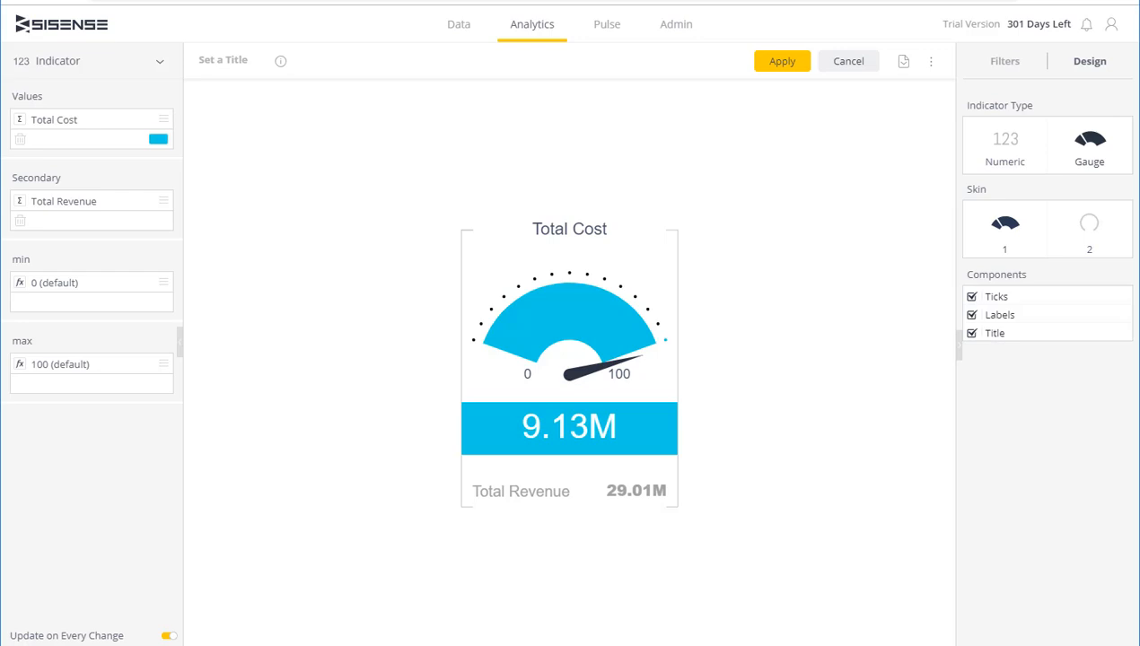
pyautogui.moveTo(826, 539)
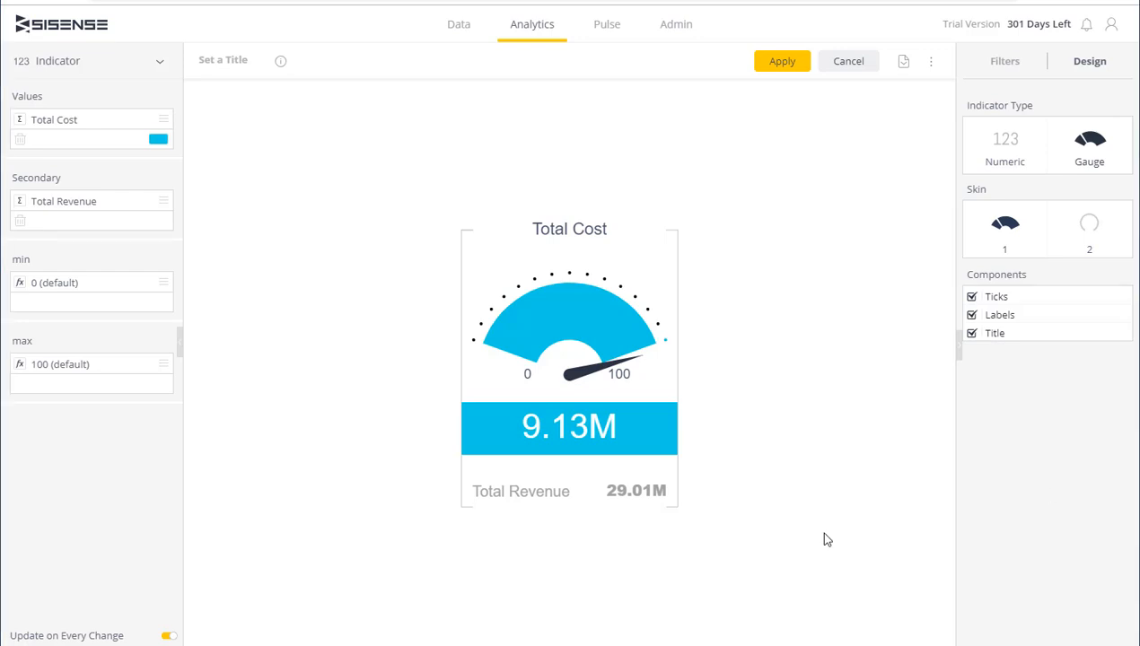
pyautogui.moveTo(72, 381)
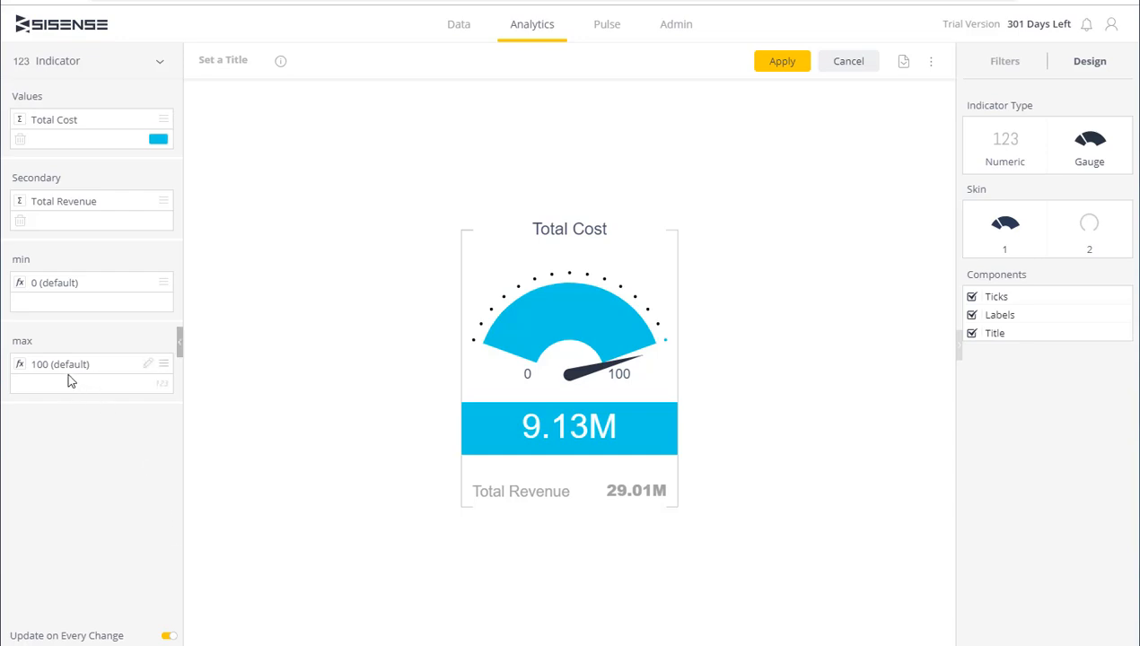
pyautogui.moveTo(85, 372)
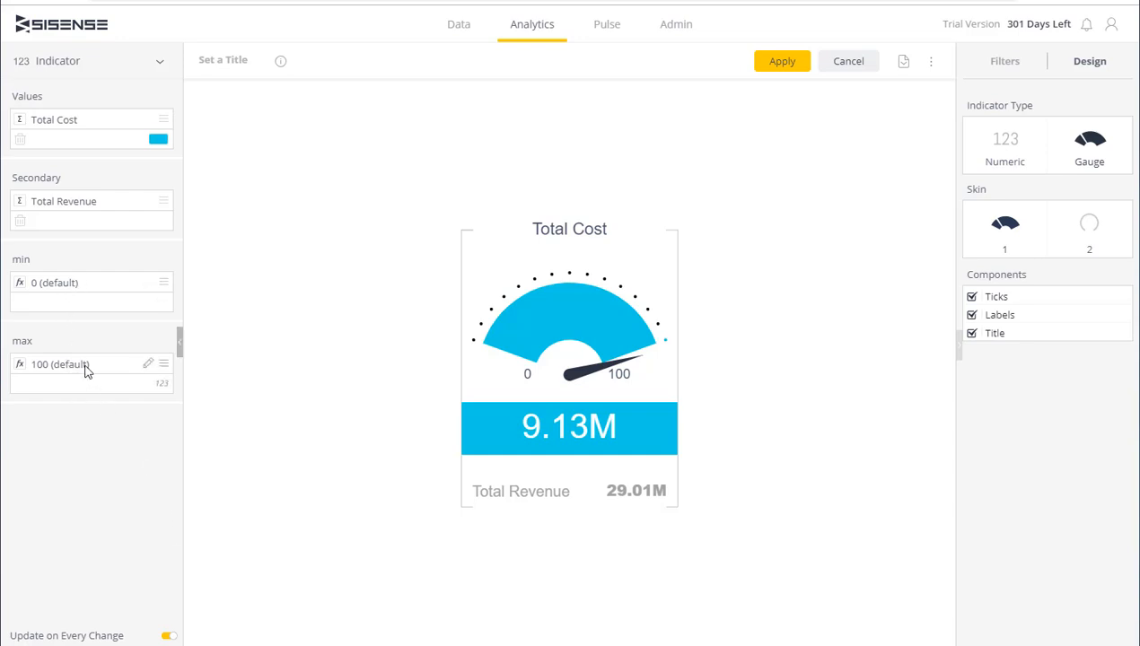
# Step: Set the gauge maximum formula to PASTYEAR of Total Quantity times 1.20
pyautogui.click(148, 365)
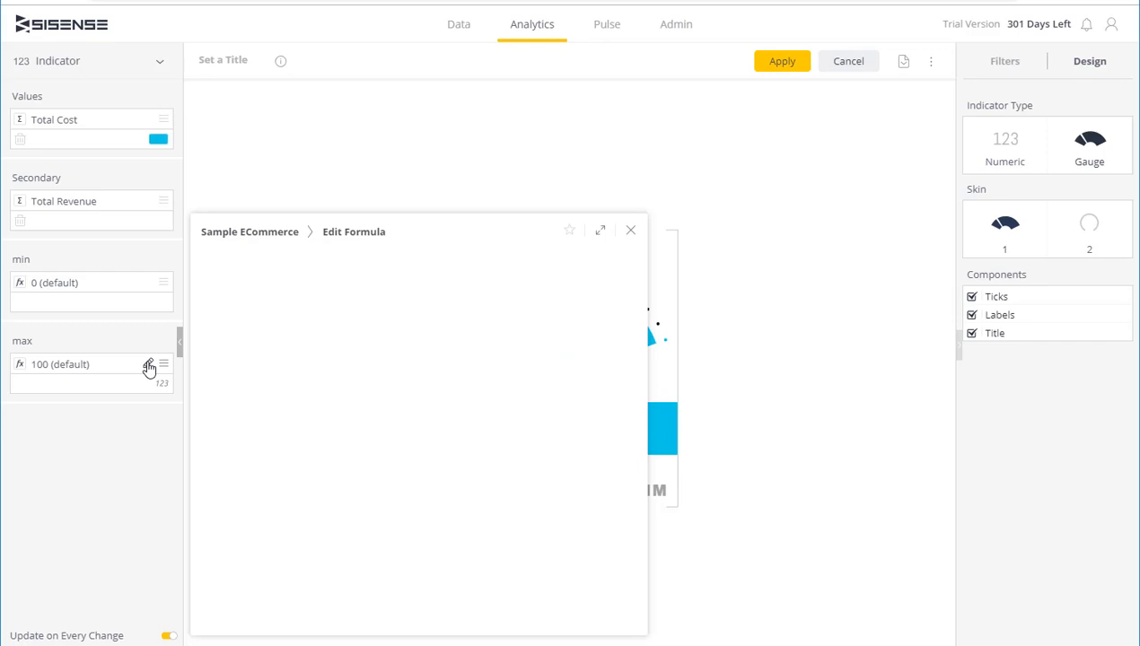
pyautogui.click(149, 364)
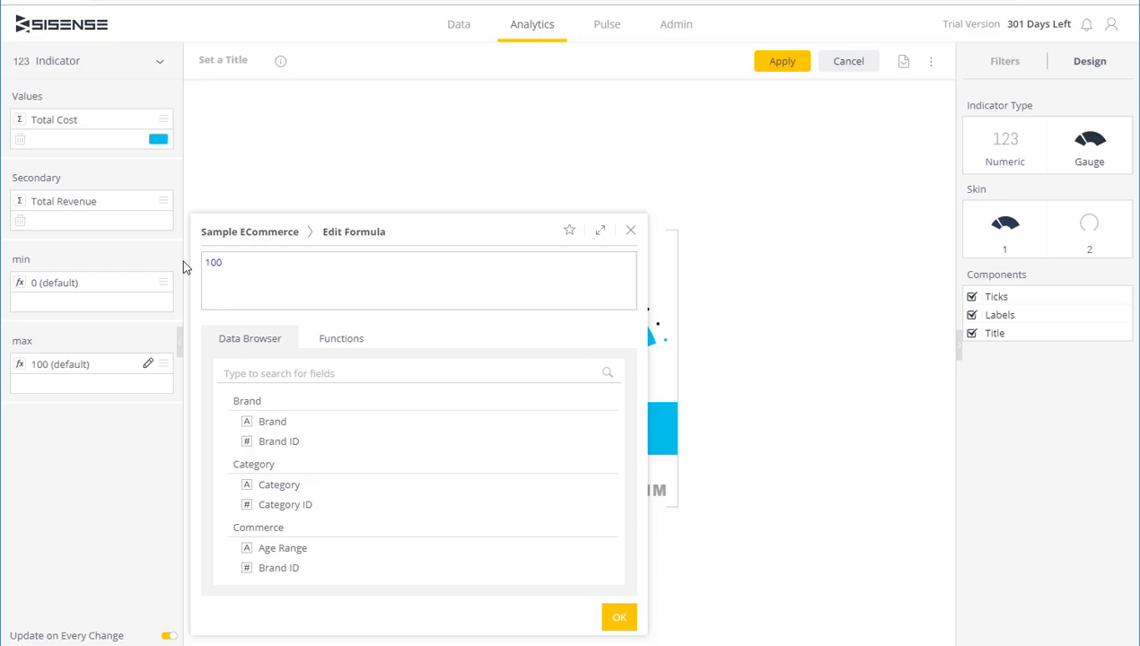
pyautogui.click(341, 339)
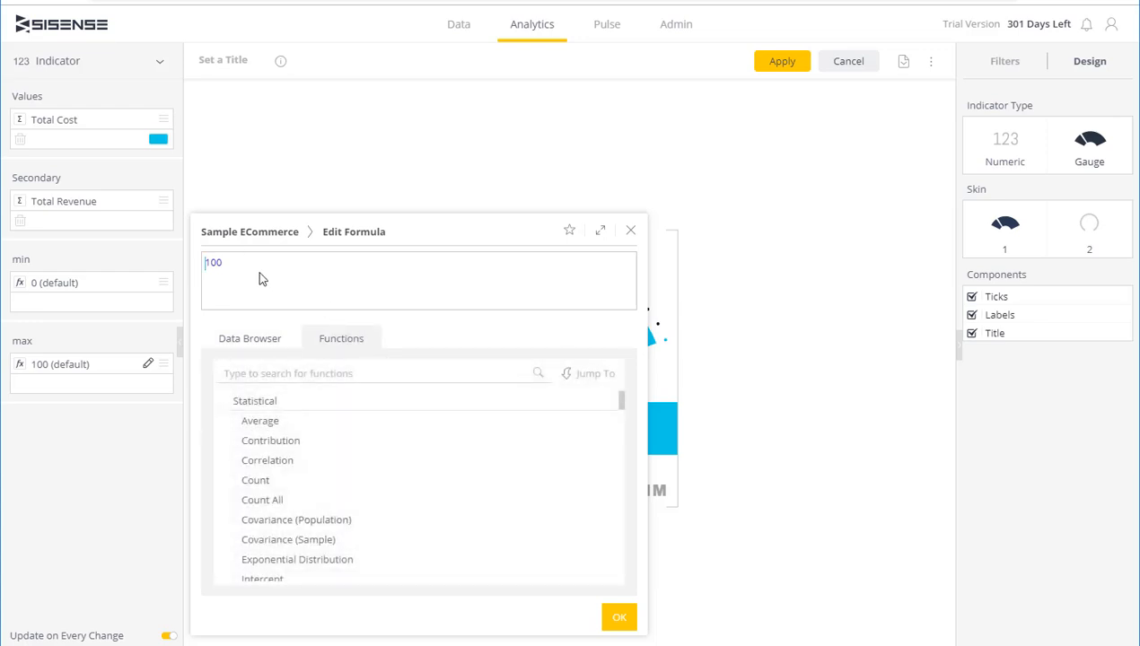
pyautogui.write('pasty')
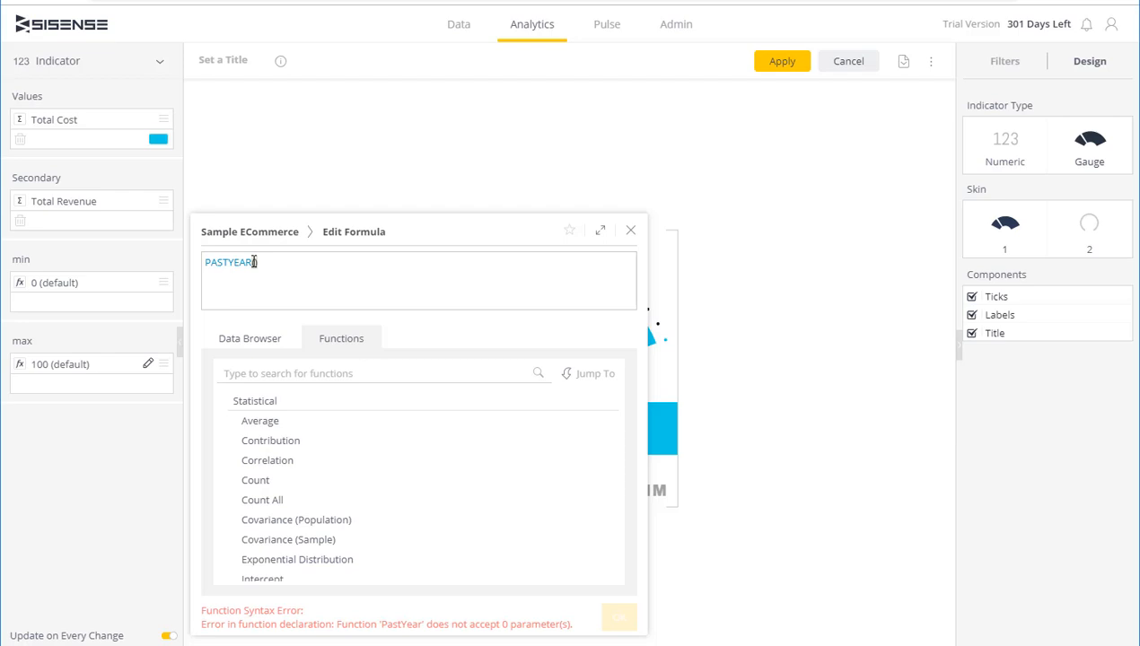
pyautogui.click(250, 339)
pyautogui.write('qu')
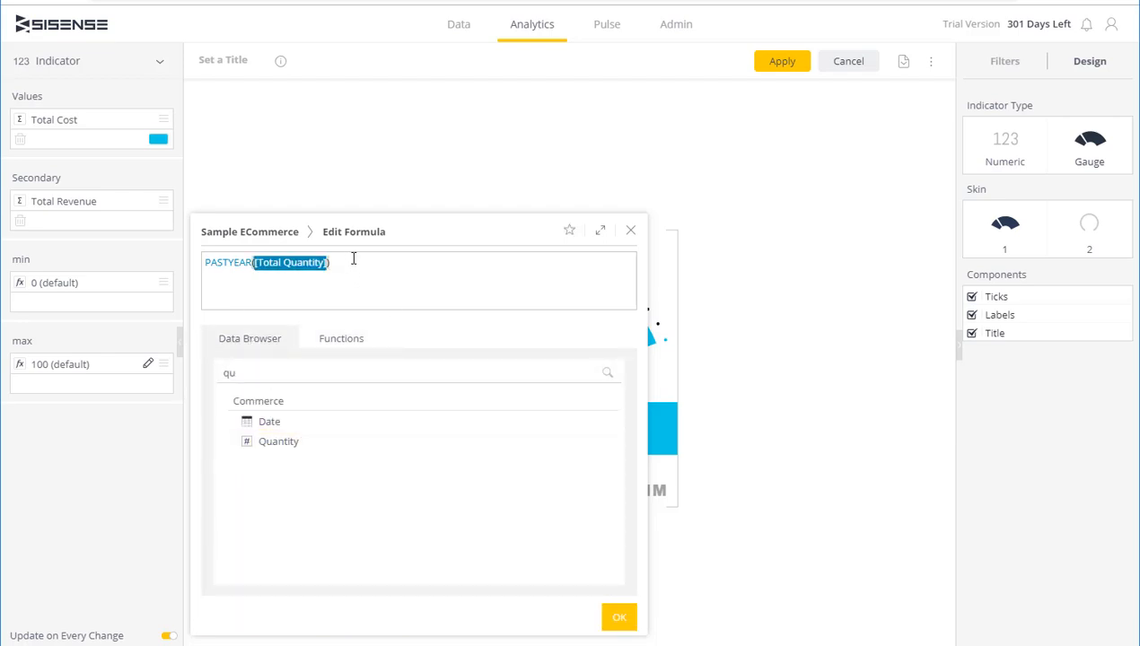
pyautogui.write('*1.20')
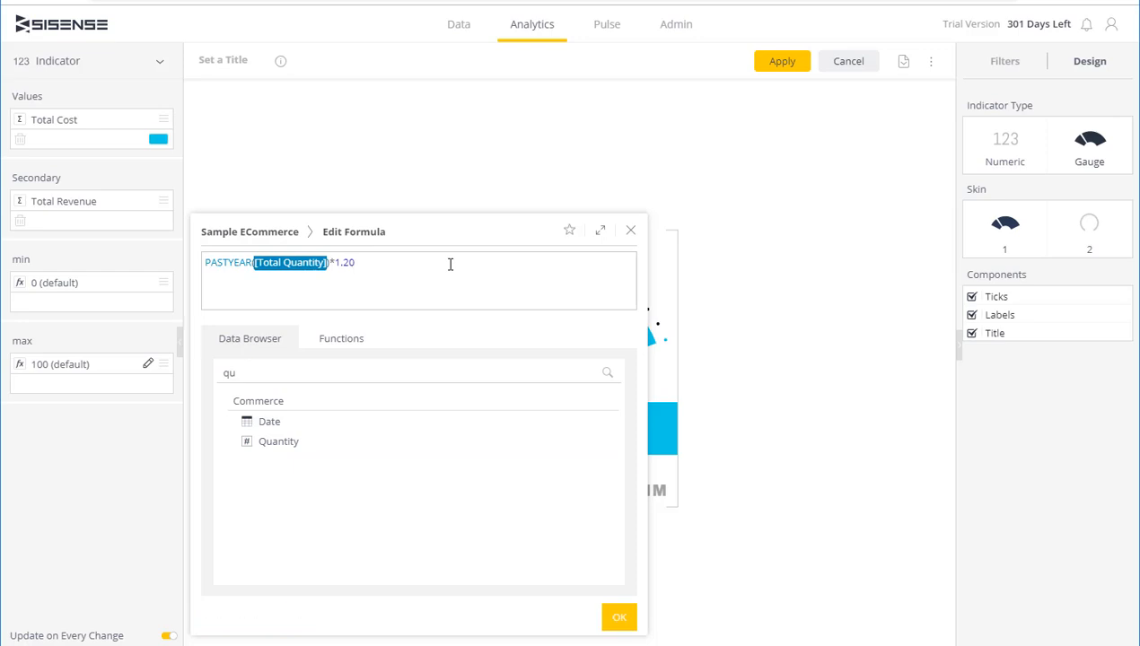
pyautogui.click(619, 617)
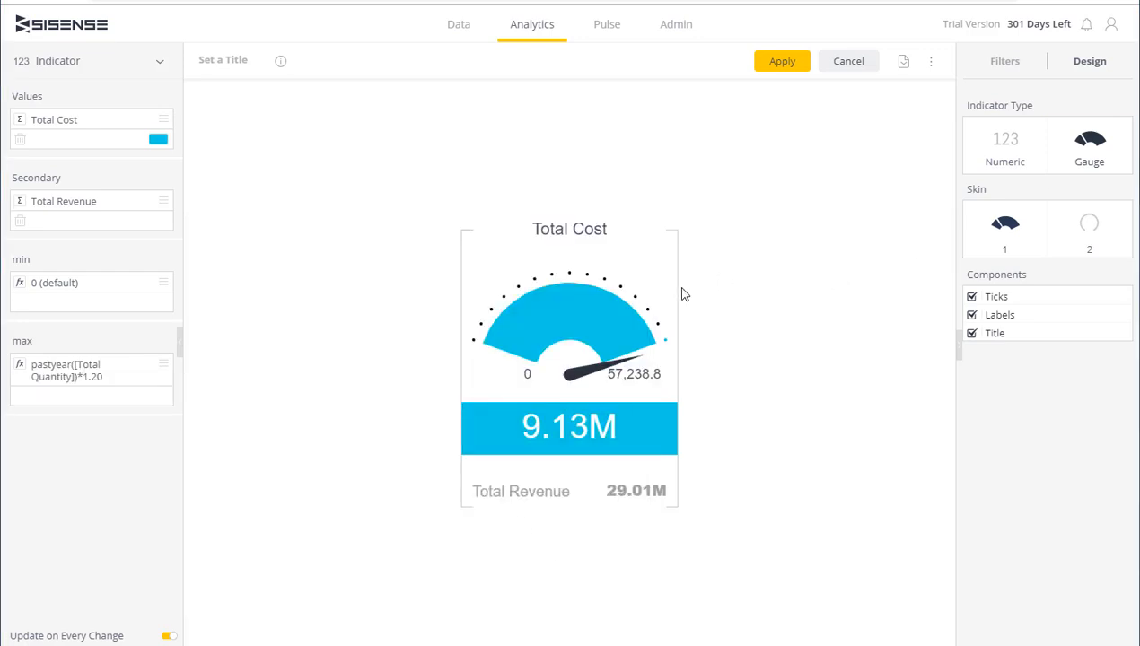
pyautogui.moveTo(559, 389)
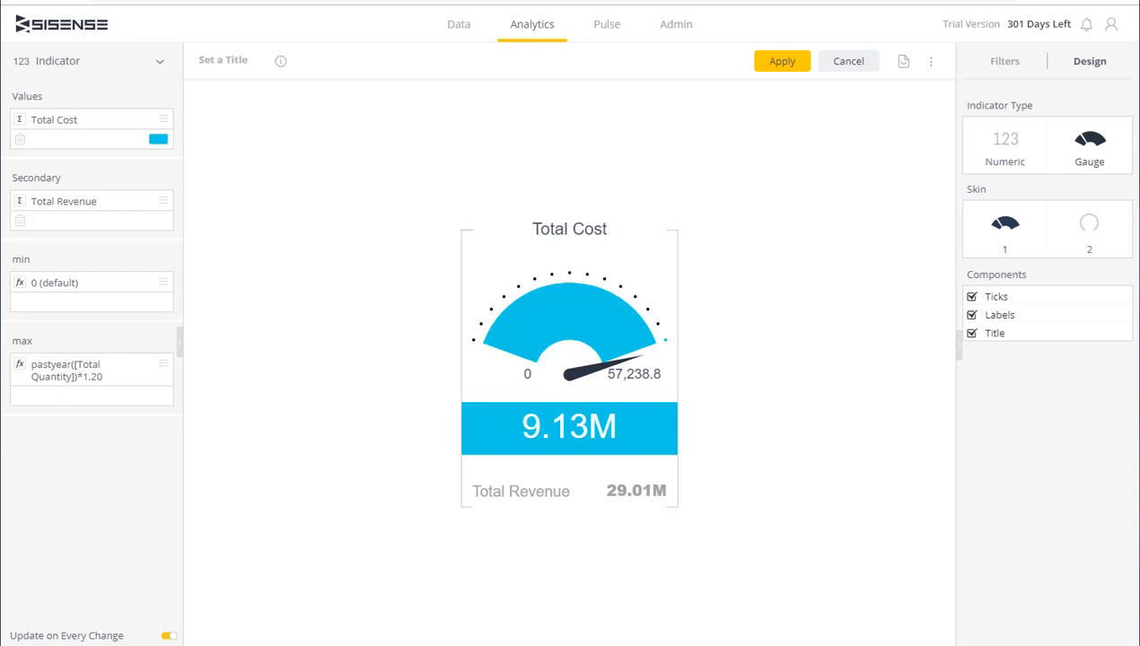
pyautogui.moveTo(793, 169)
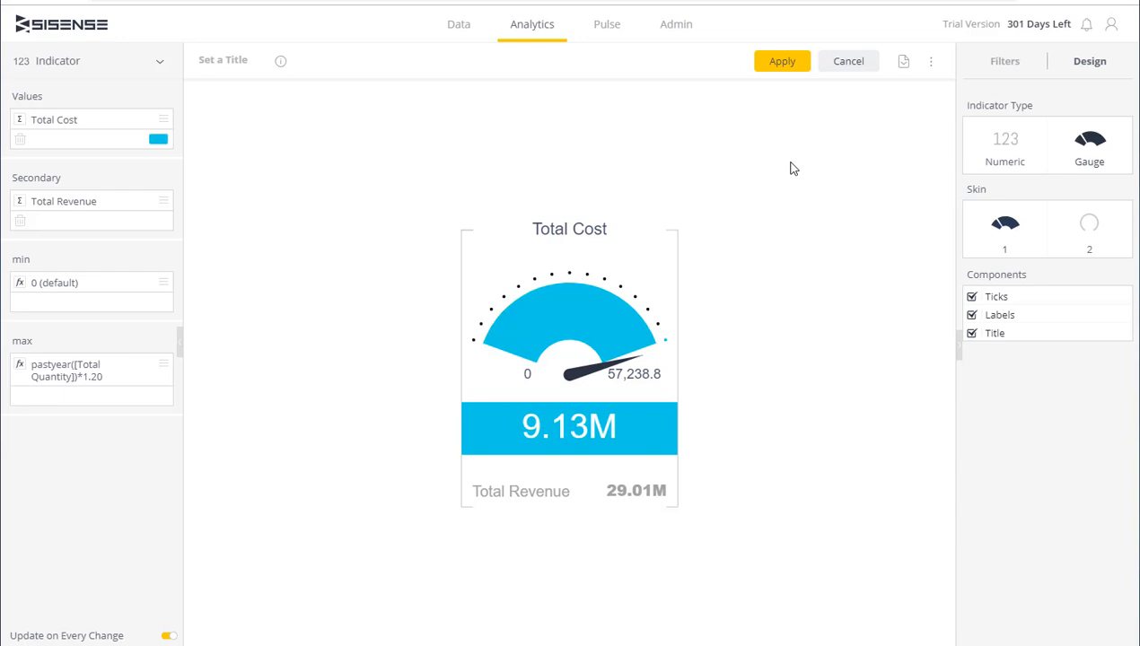
pyautogui.moveTo(162, 299)
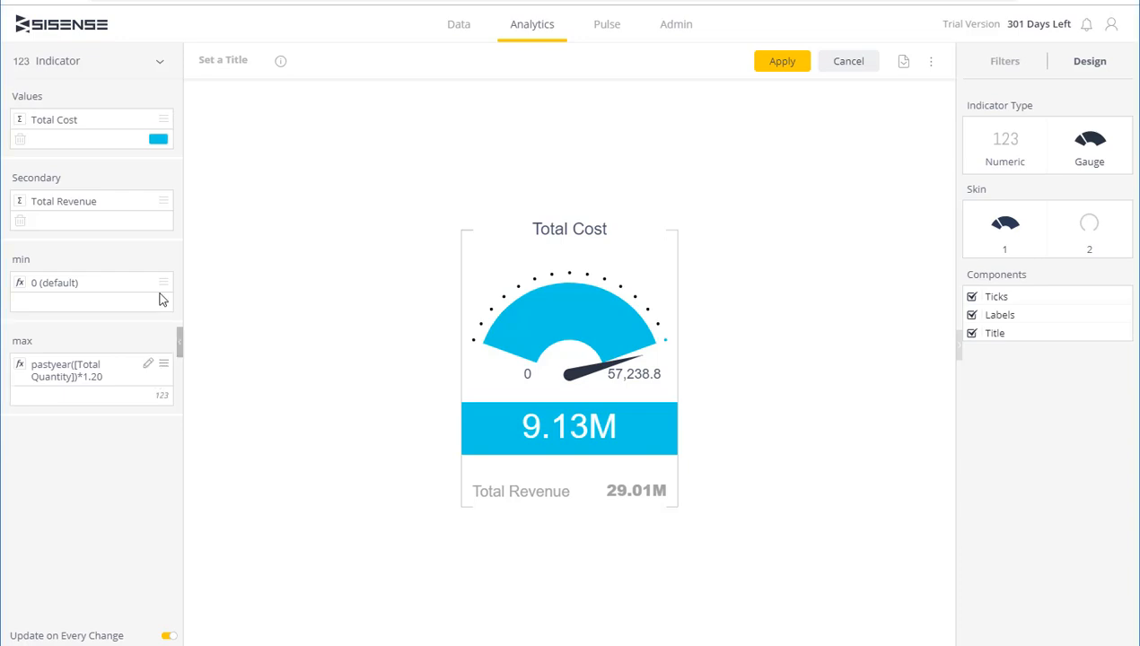
# Step: Give Total Cost a darker blue, title the widget 'Revenue', and rename the secondary to 'Total Sales'
pyautogui.click(159, 140)
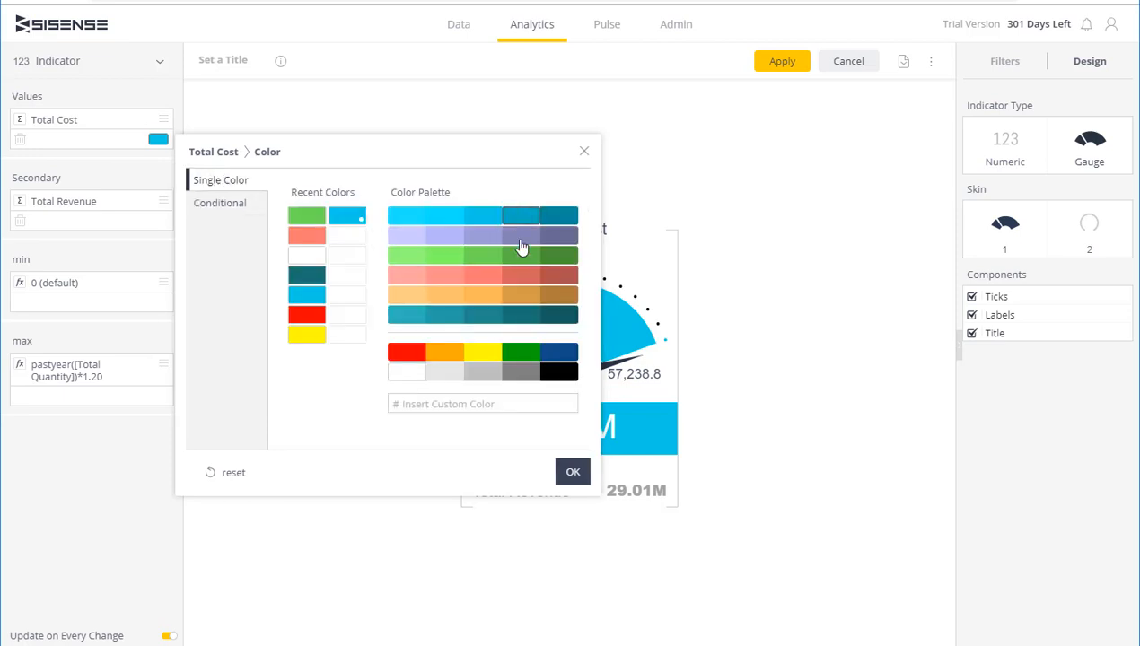
pyautogui.click(573, 472)
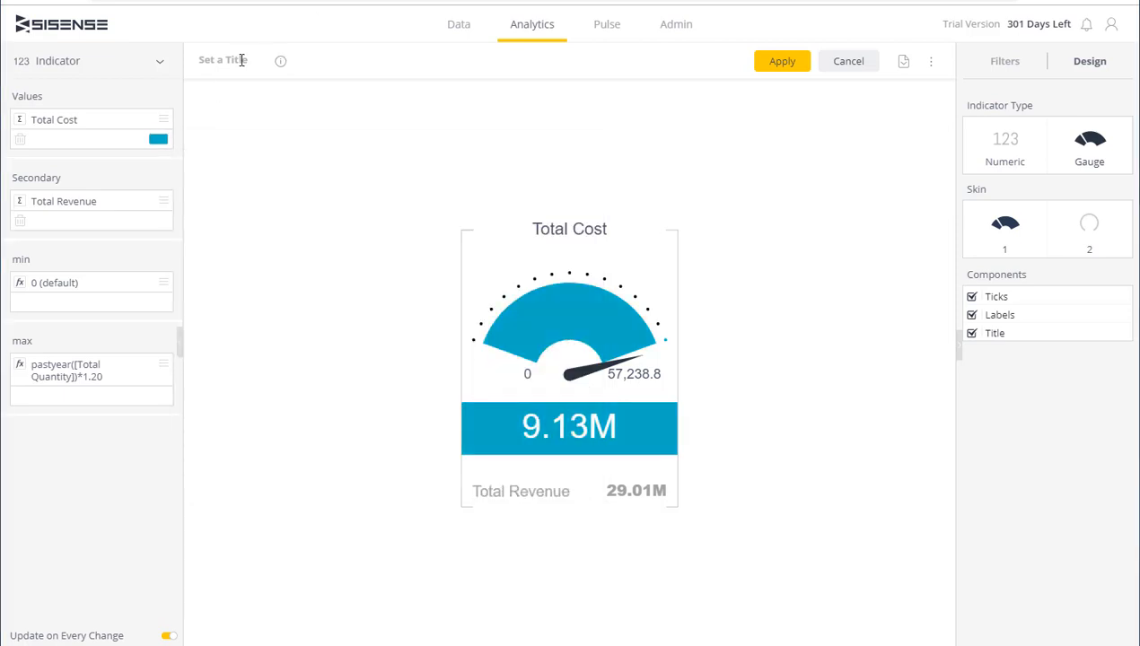
pyautogui.write('Revenue')
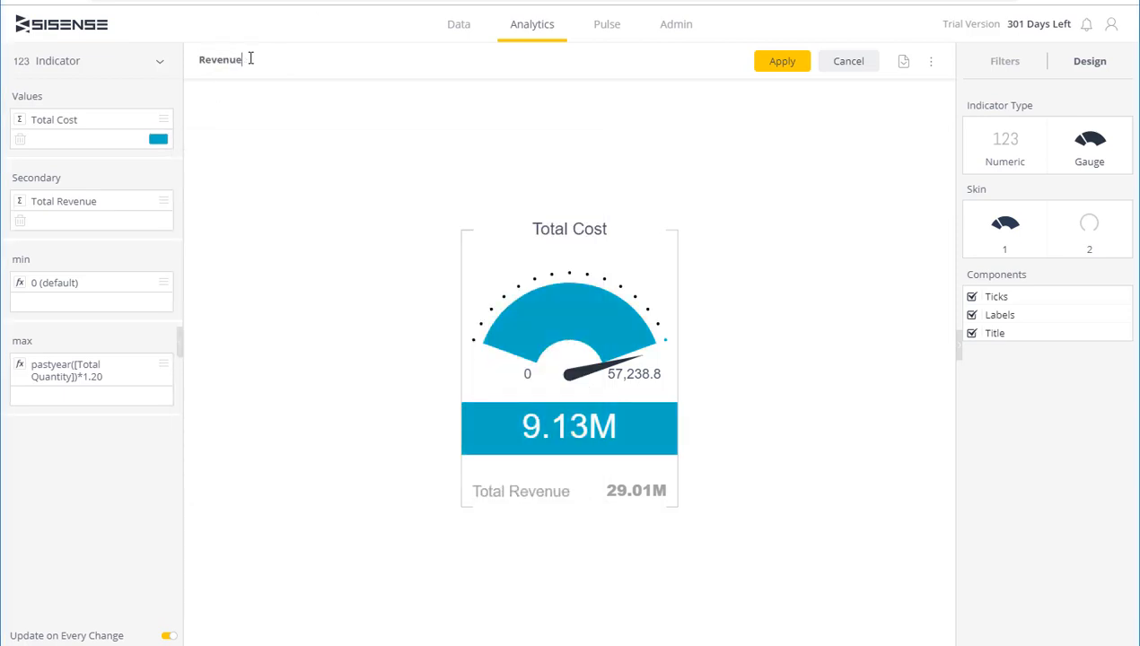
pyautogui.doubleClick(63, 200)
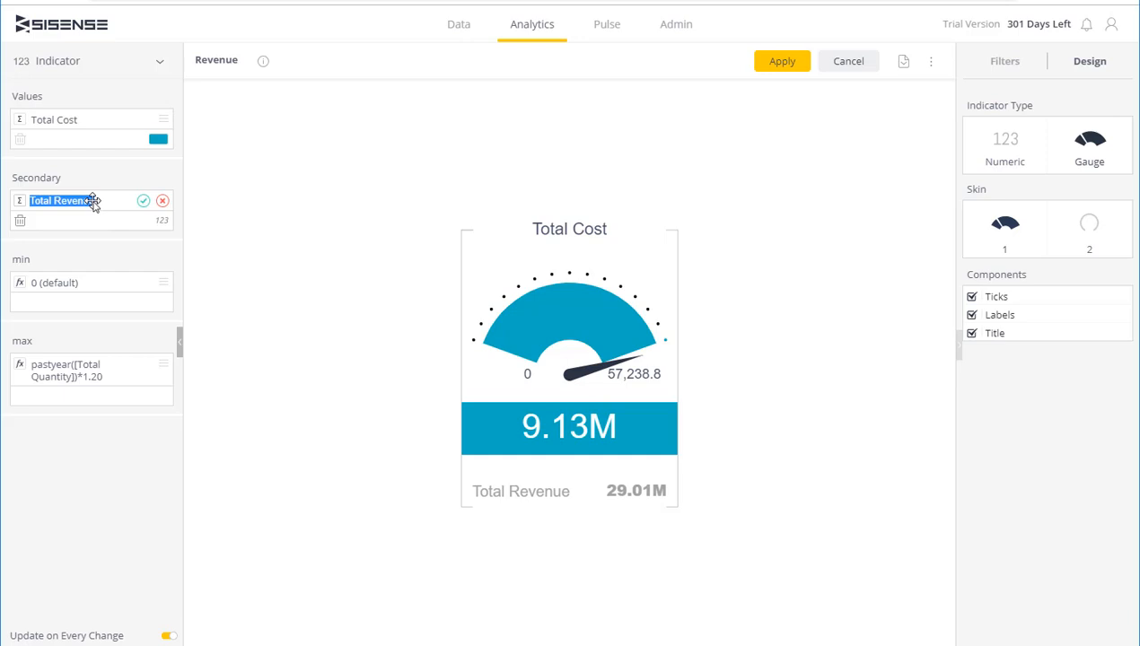
pyautogui.click(90, 200)
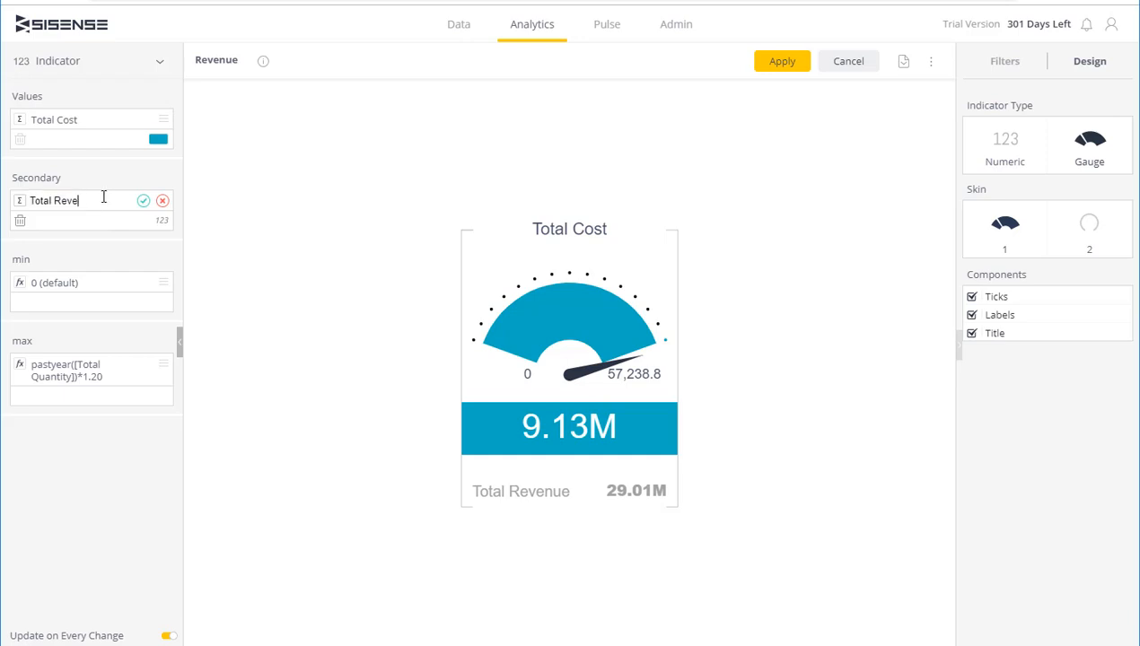
pyautogui.write('Total Sa')
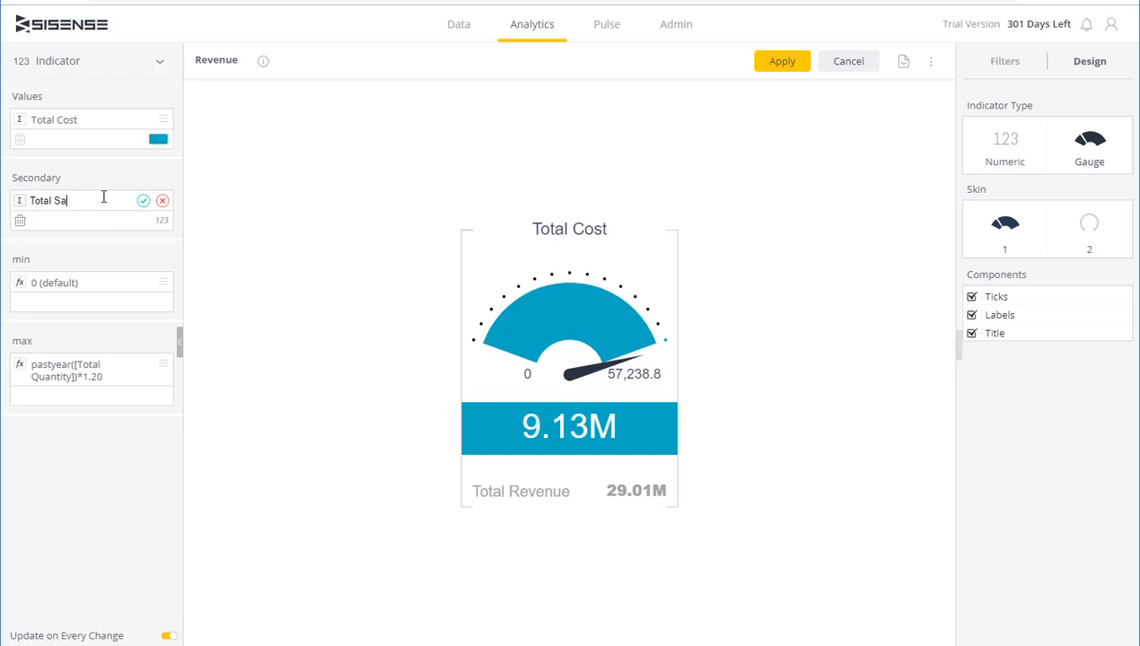
pyautogui.click(143, 200)
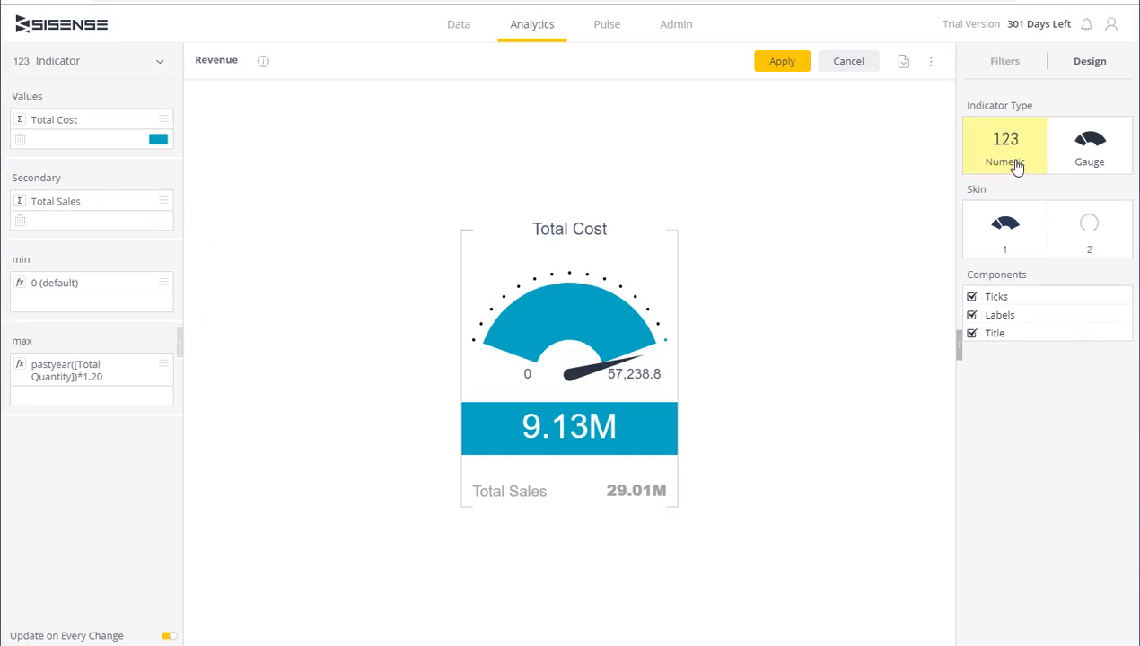
# Step: Switch the indicator to Numeric, hide its title, and apply the widget to the dashboard
pyautogui.click(1005, 145)
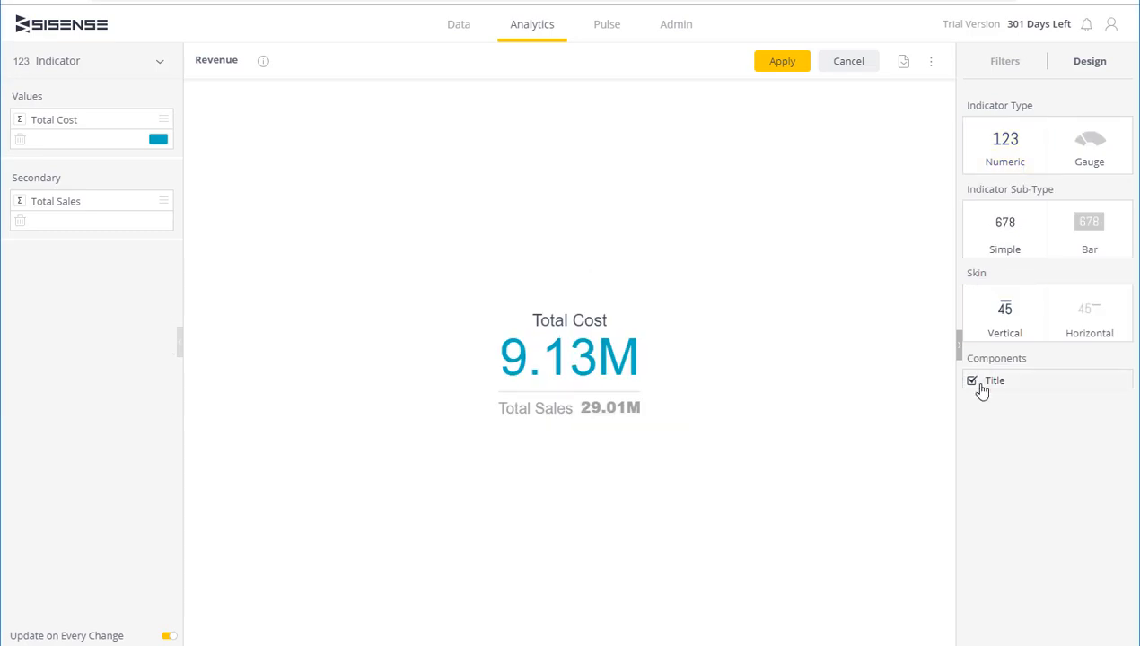
pyautogui.click(972, 380)
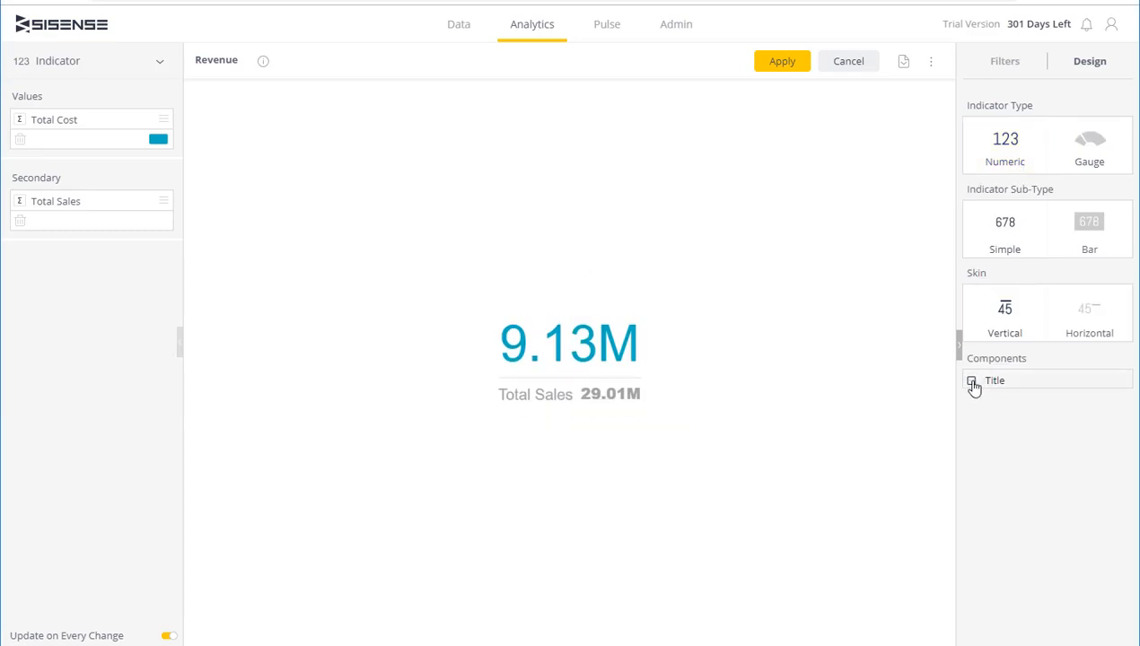
pyautogui.click(971, 380)
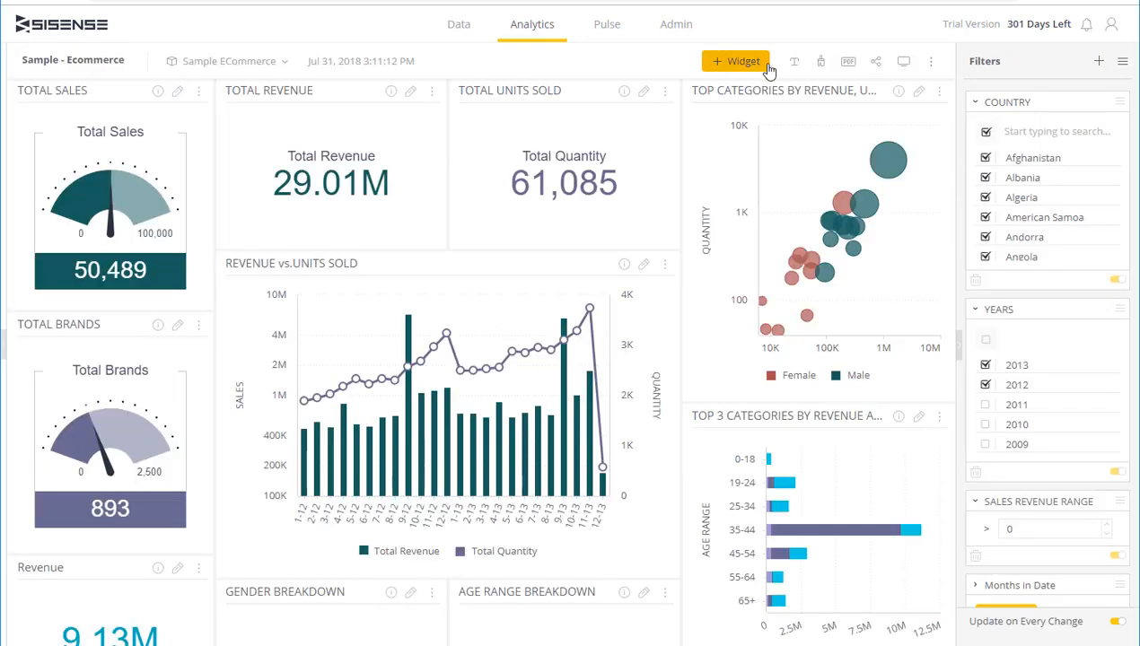
pyautogui.scroll(-3)
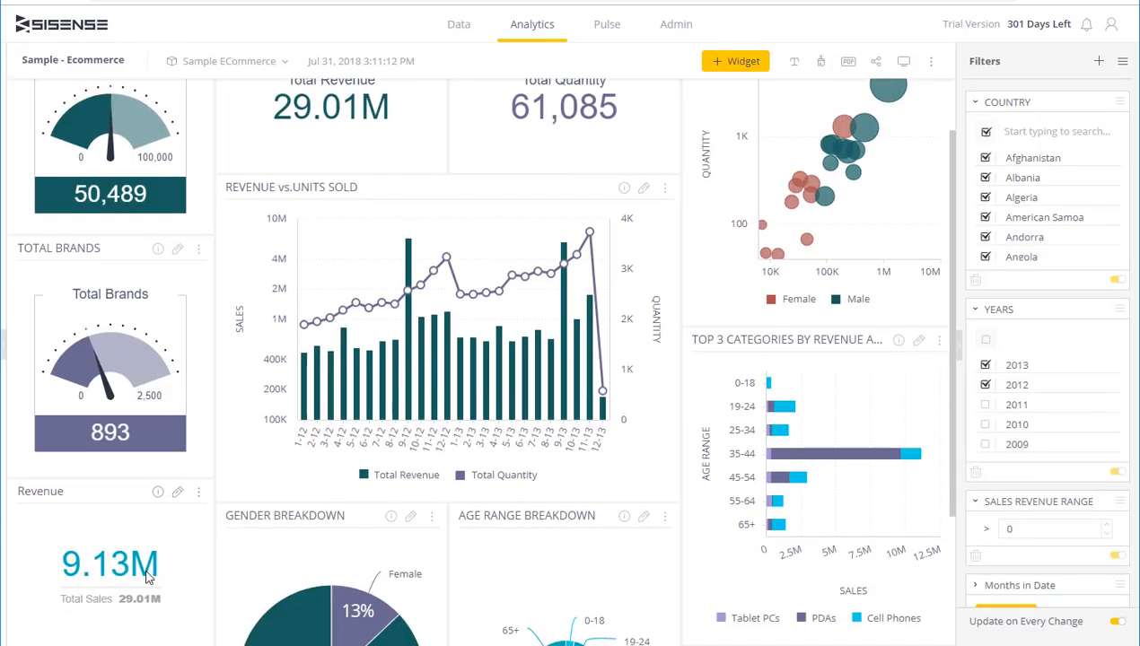